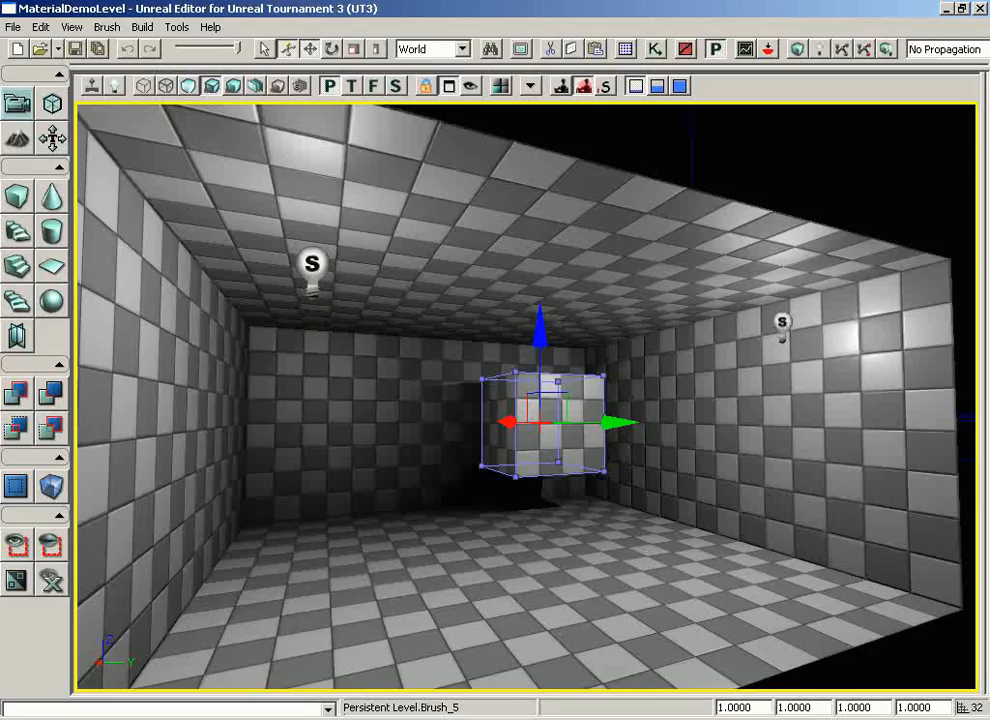
Move Brush_5 left in the perspective viewport, away from the built cube geometry.
click(144, 28)
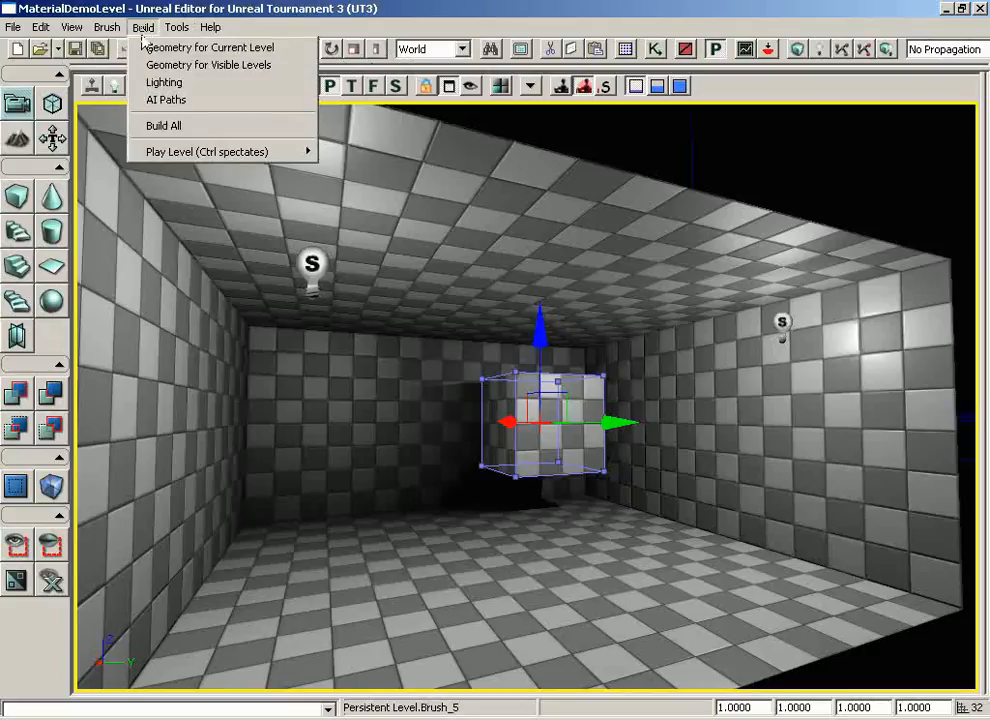
mouse_move(210, 48)
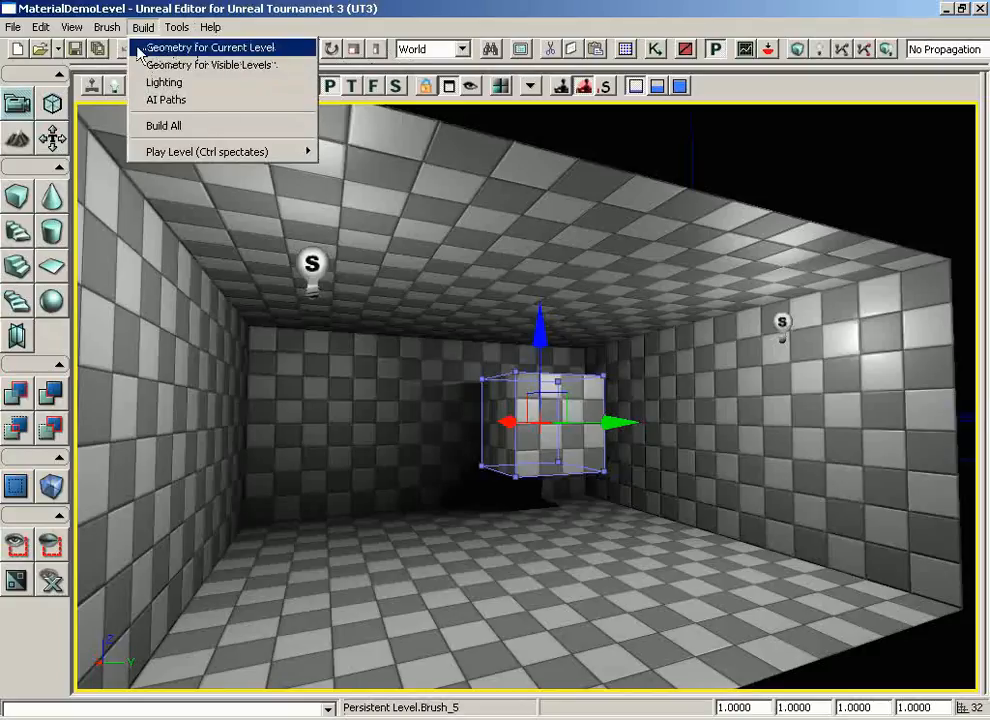
mouse_move(166, 100)
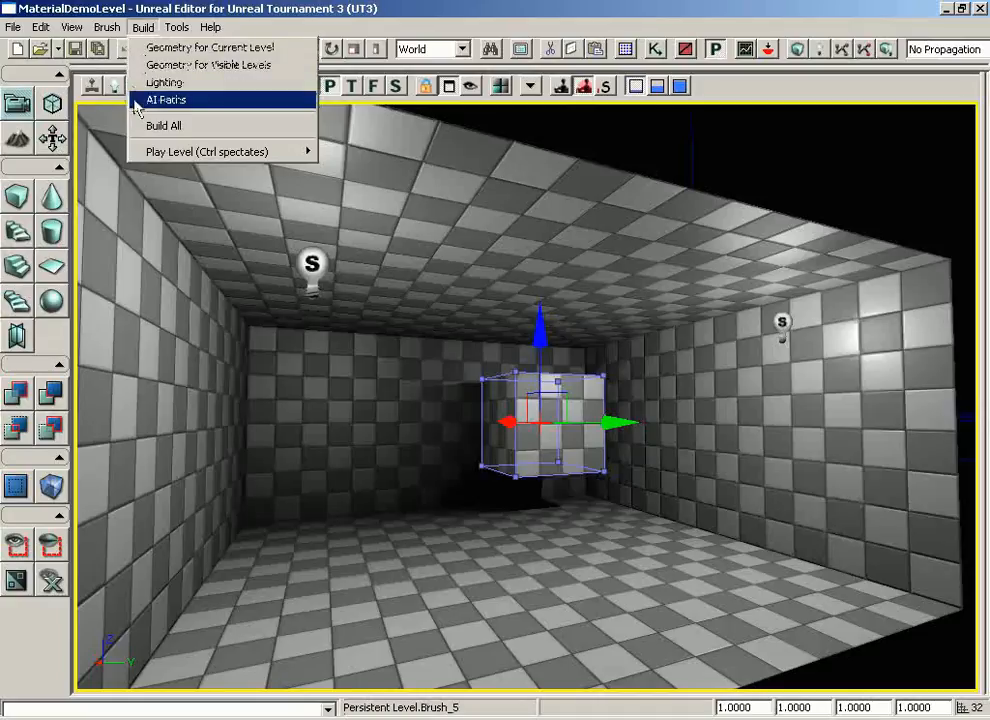
mouse_move(210, 48)
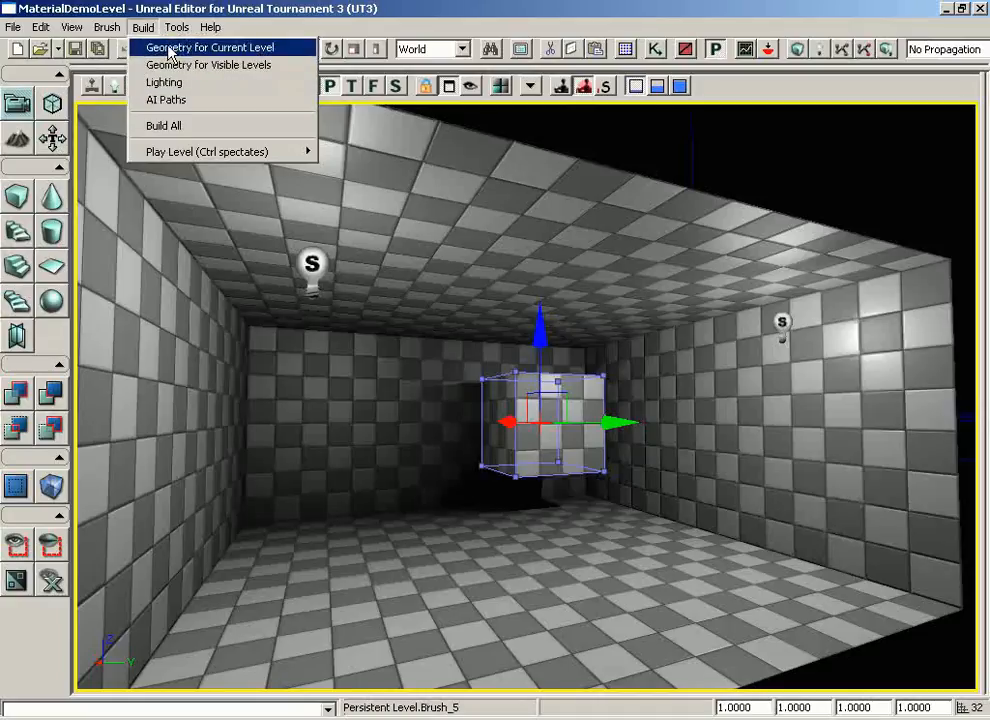
mouse_move(624, 472)
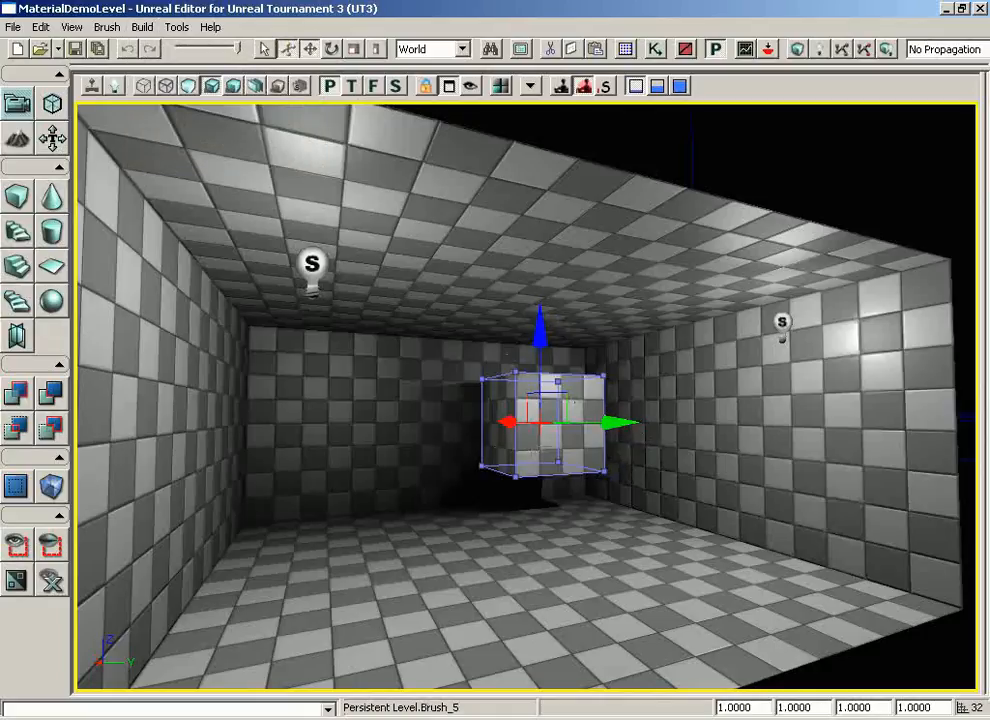
drag(600, 422, 600, 422)
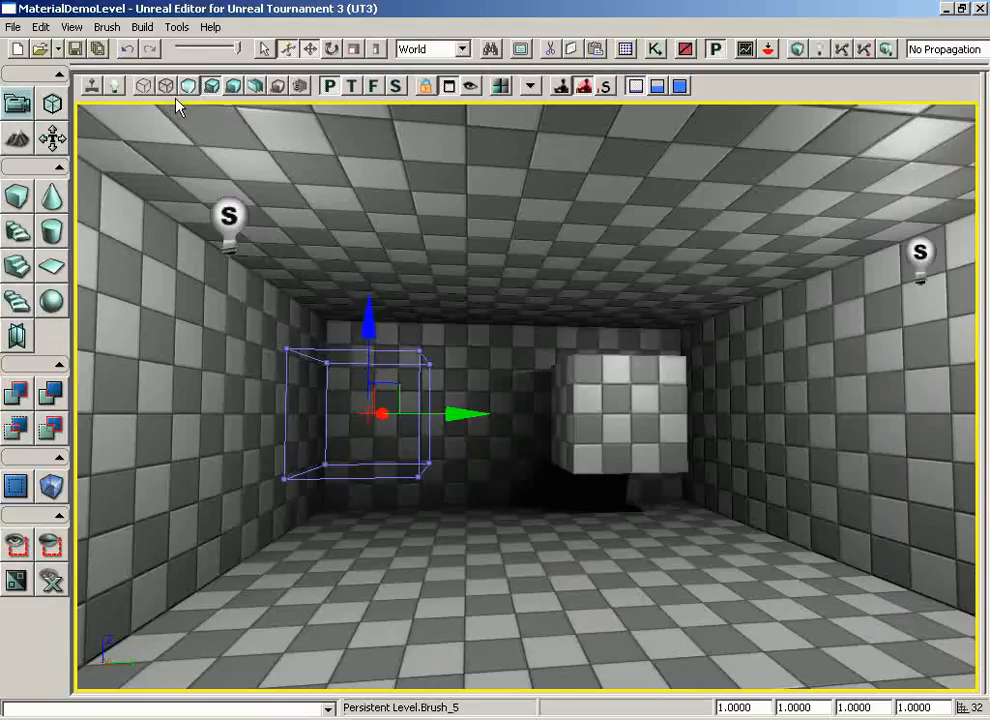
mouse_move(164, 86)
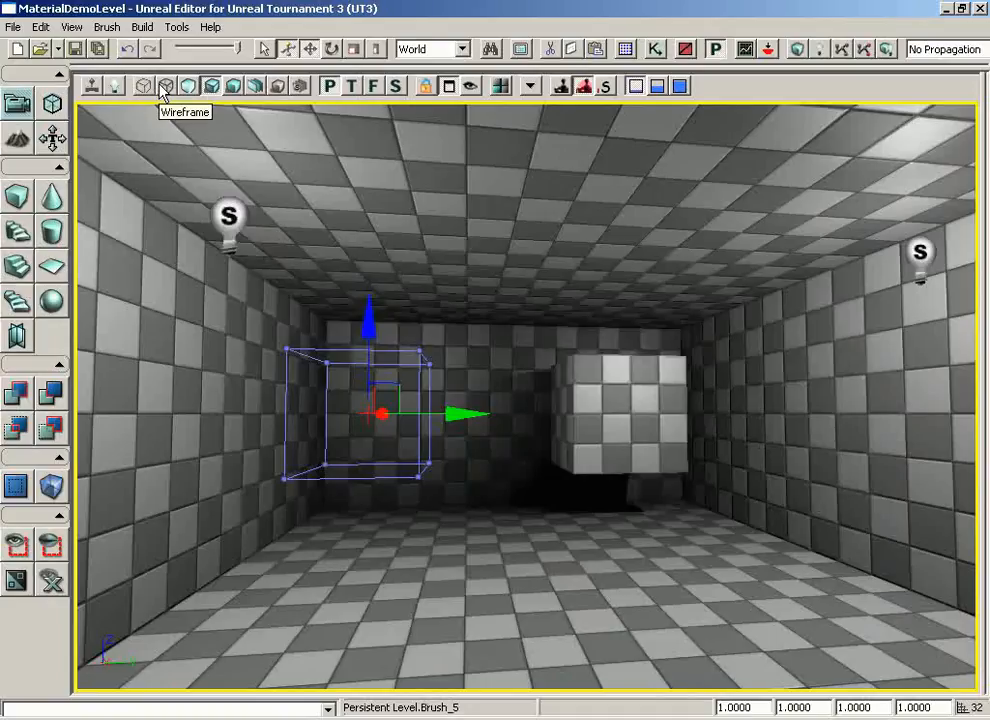
mouse_move(164, 84)
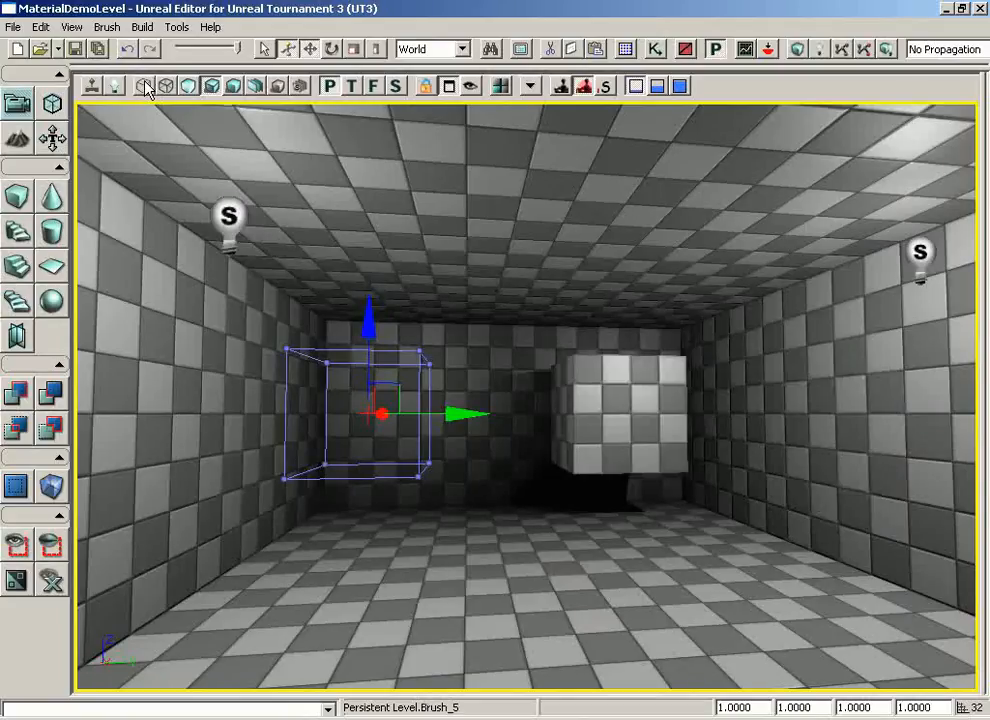
Switch the viewport to wireframe and deselect the cube brush.
click(144, 86)
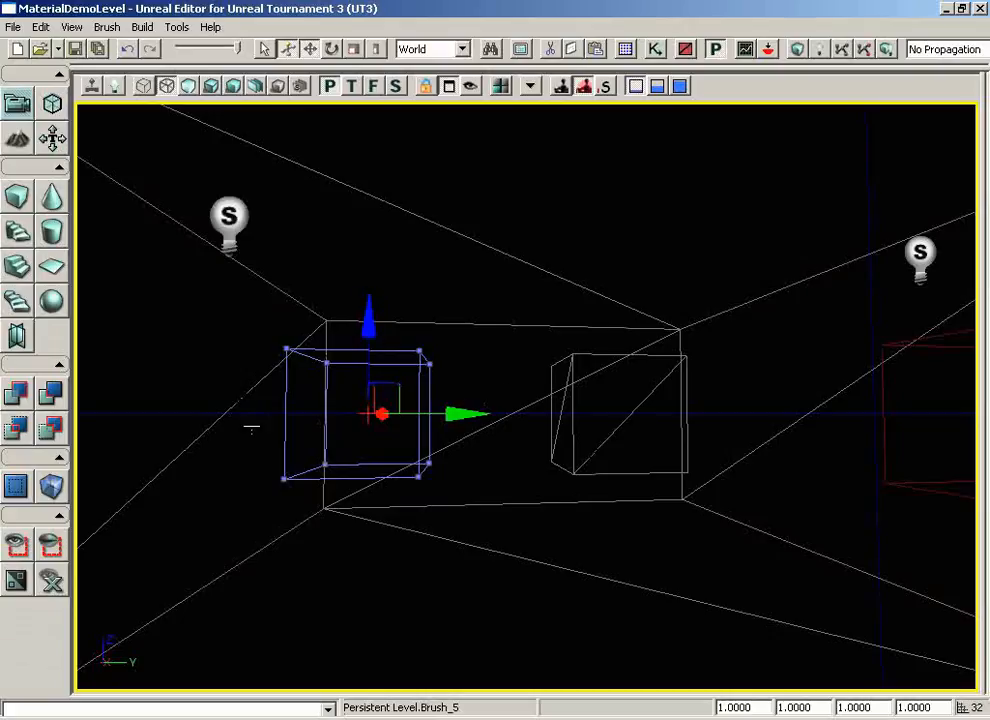
mouse_move(418, 356)
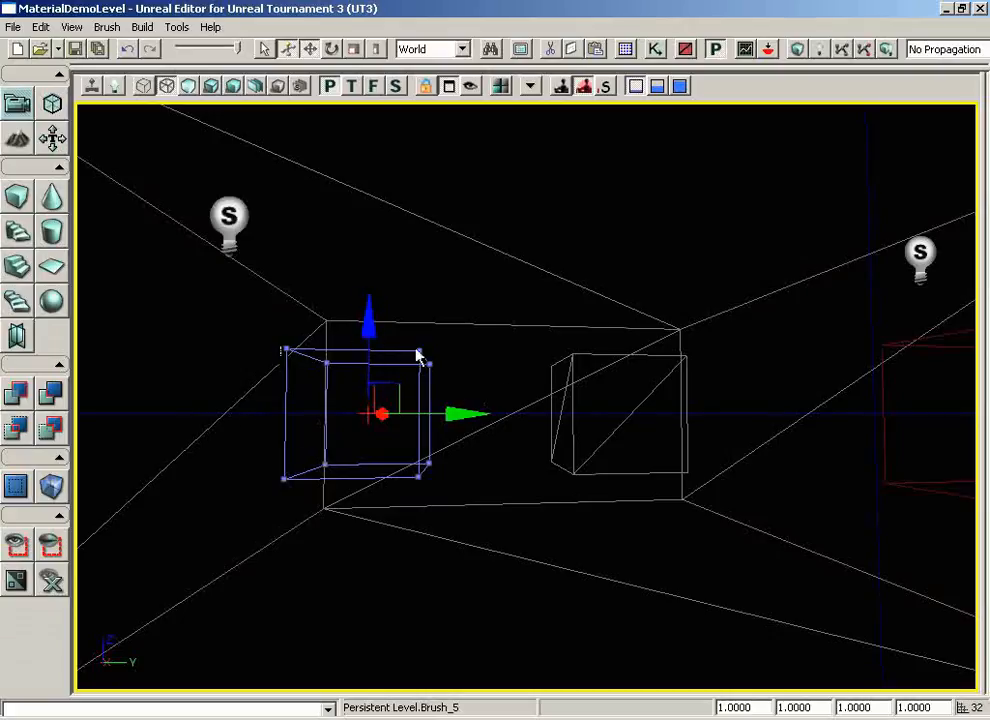
click(548, 536)
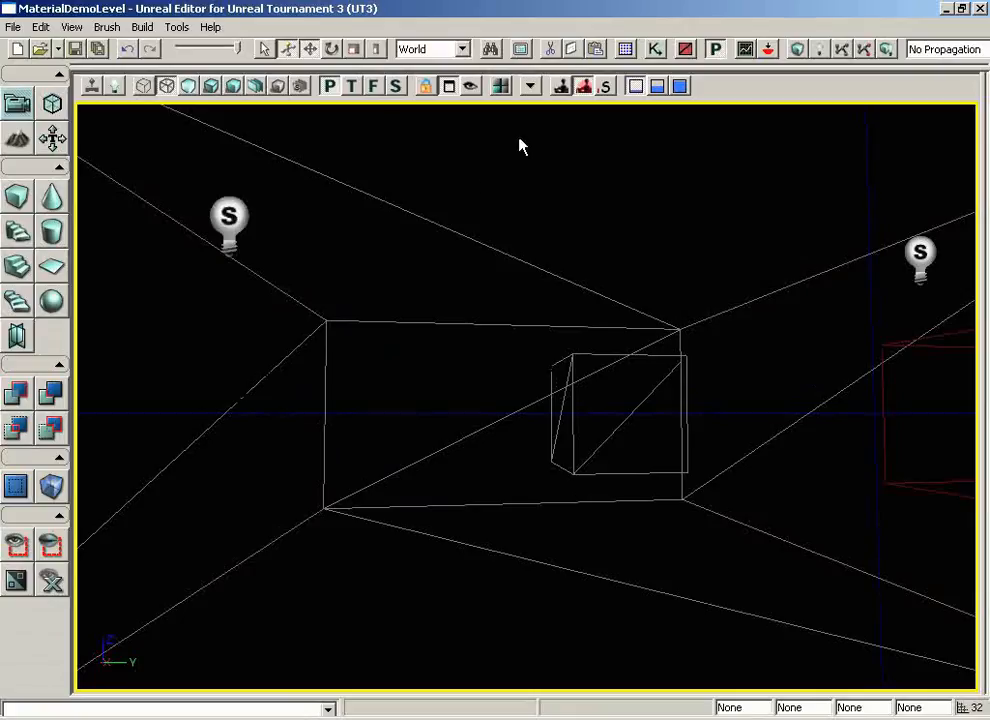
Rebuild geometry for the current level and dismiss the Map Check report.
click(142, 28)
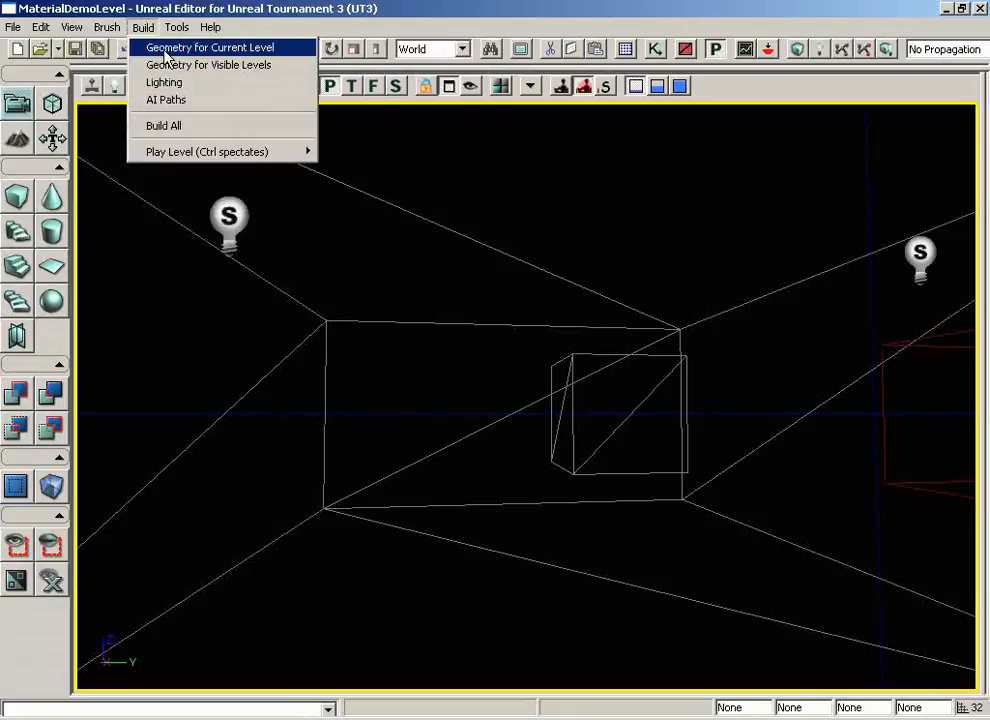
click(164, 124)
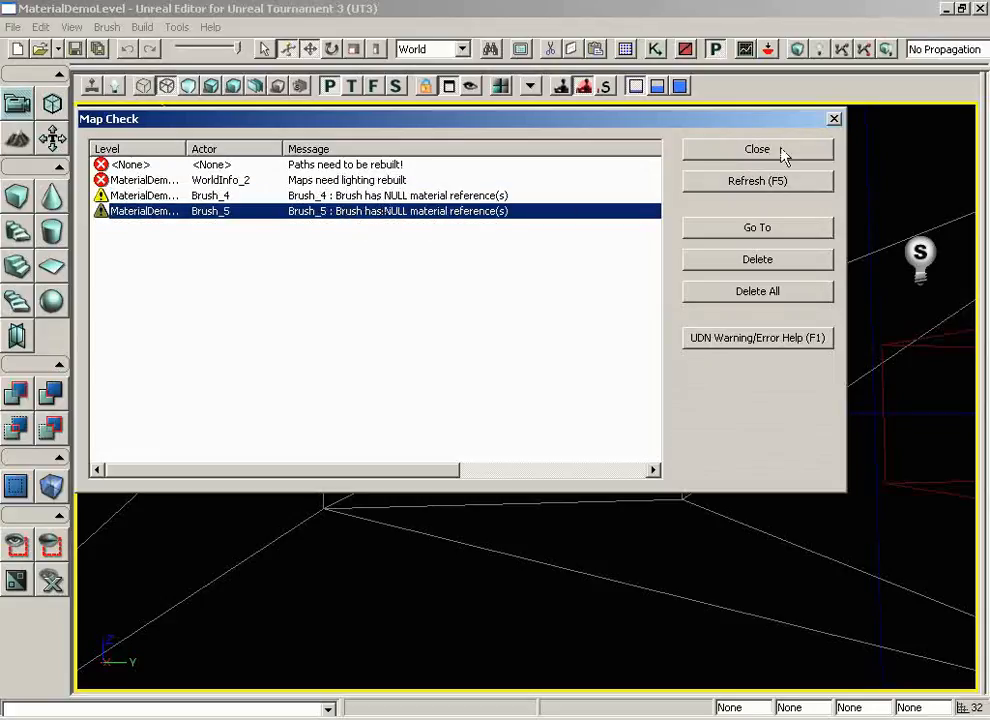
click(756, 148)
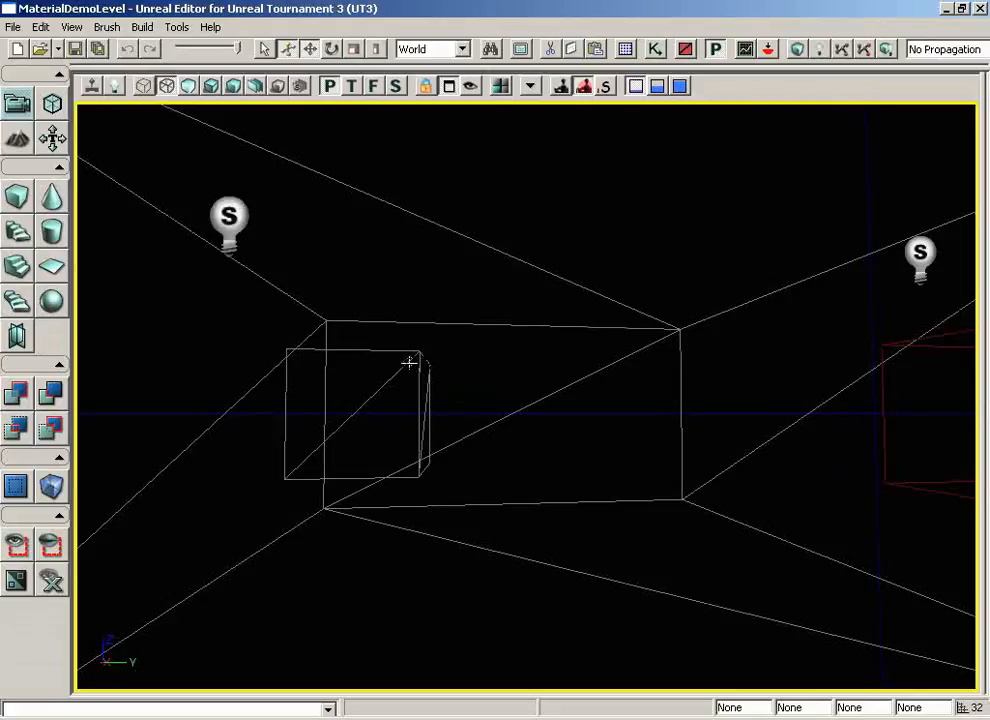
mouse_move(664, 378)
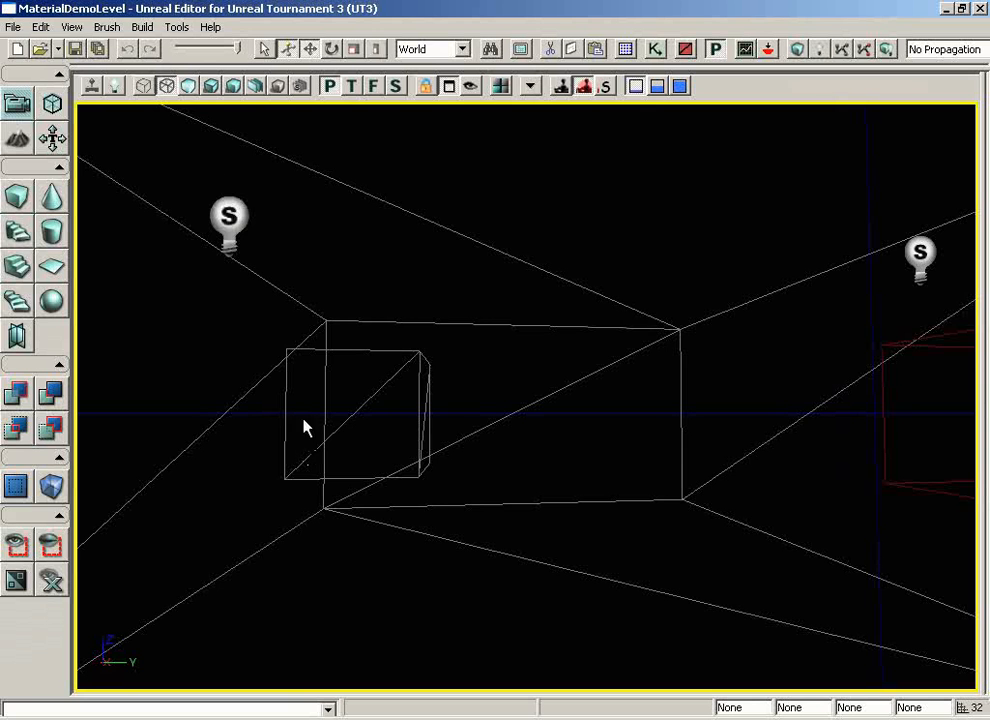
With the brush selected, rebuild current-level geometry, close Map Check, and maximize the perspective viewport.
click(210, 84)
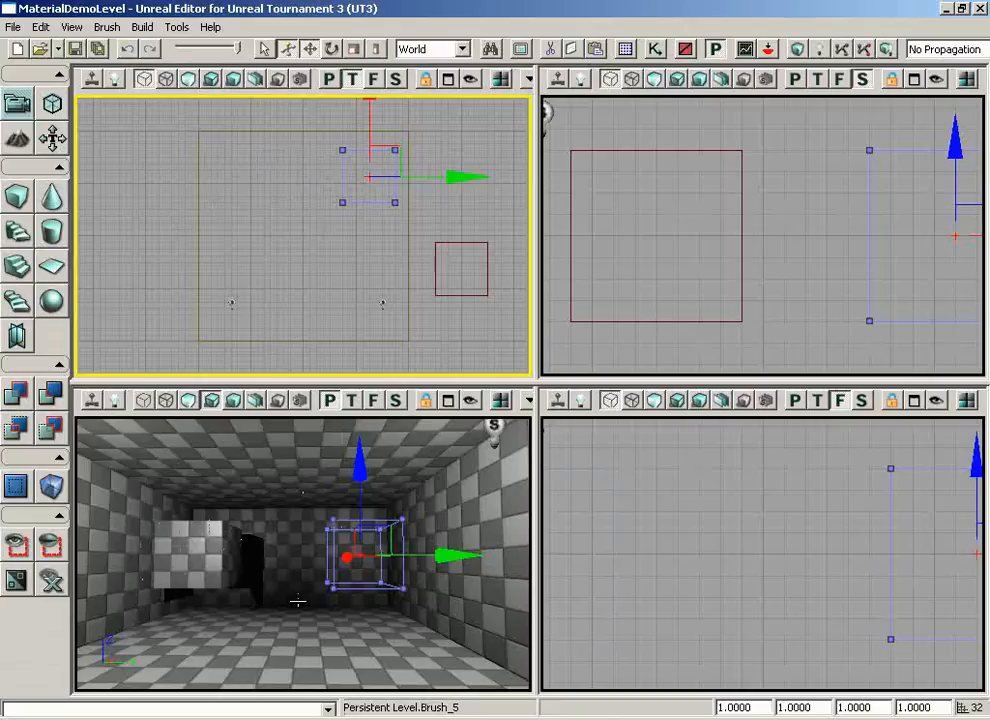
mouse_move(268, 290)
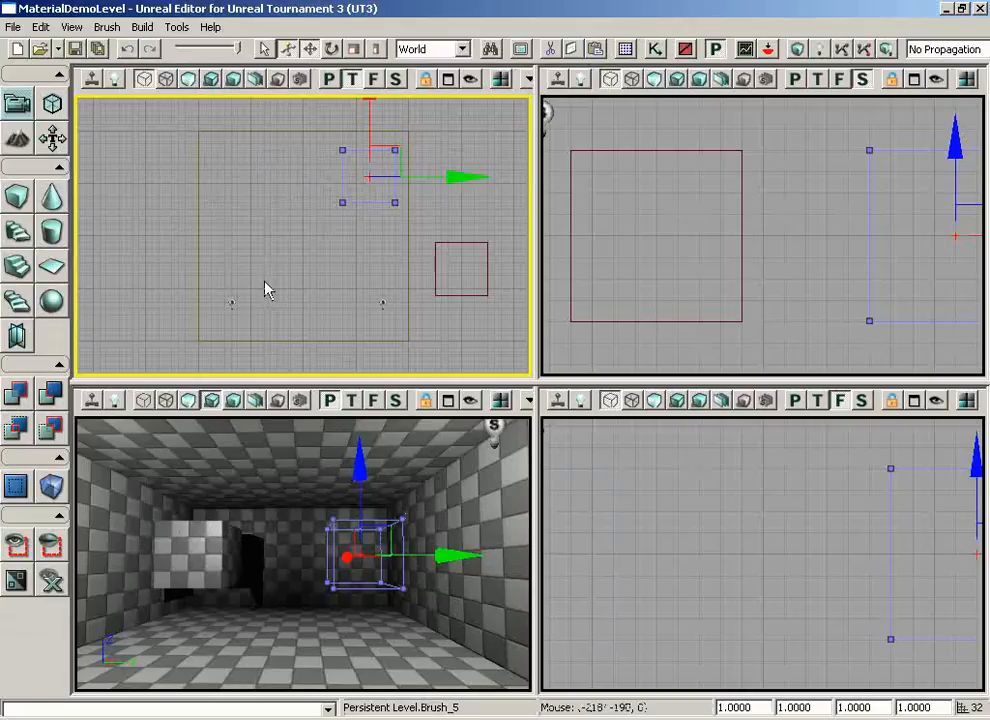
click(142, 28)
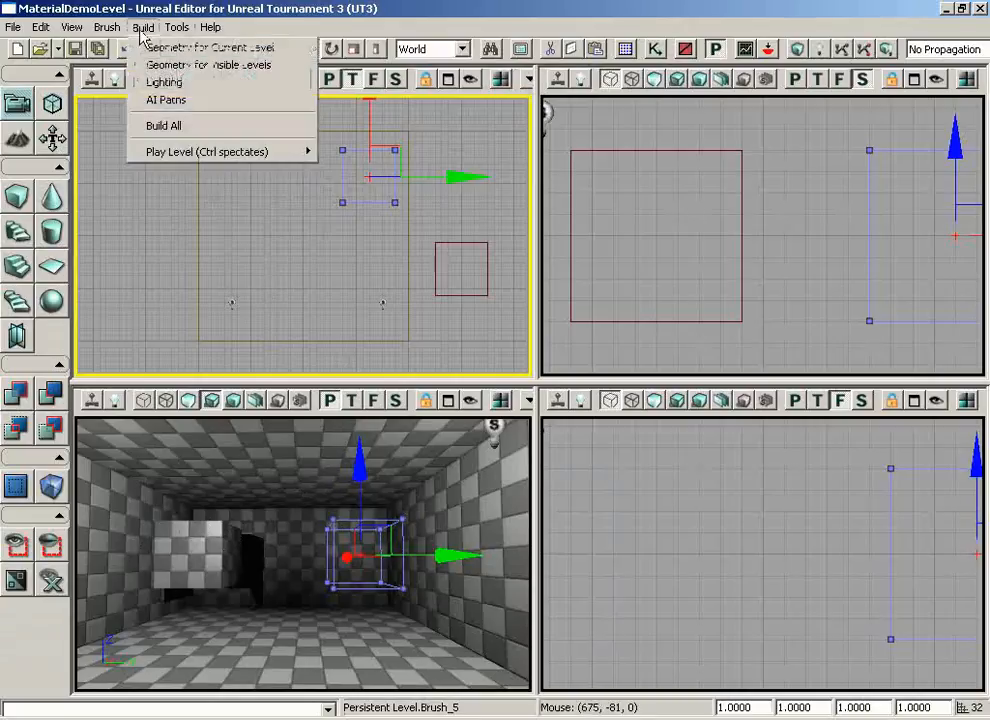
click(164, 124)
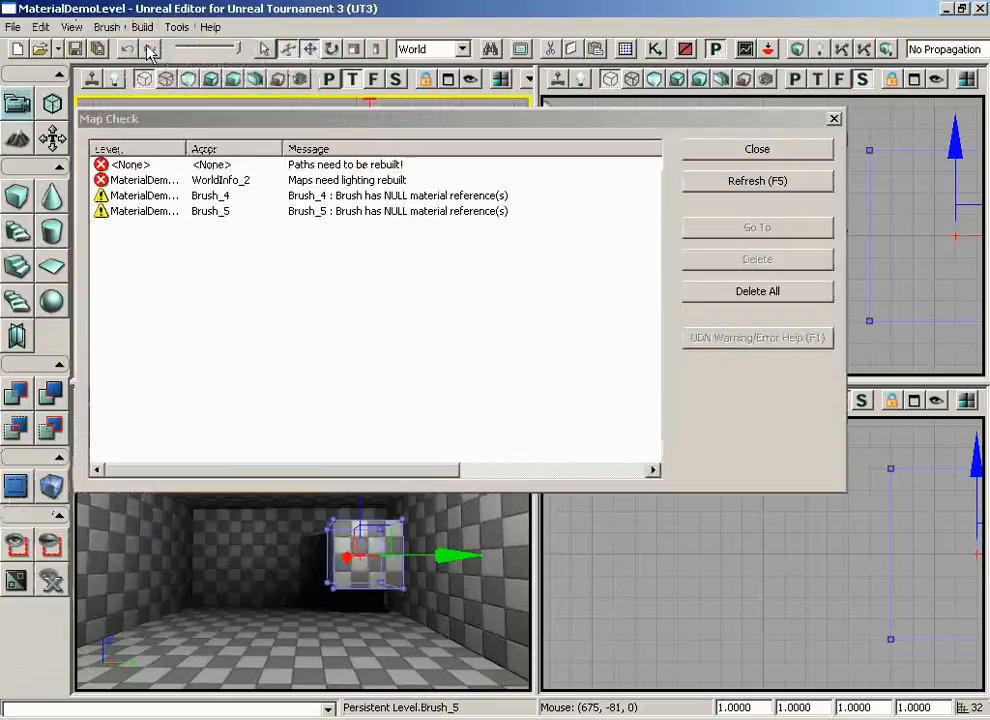
click(756, 148)
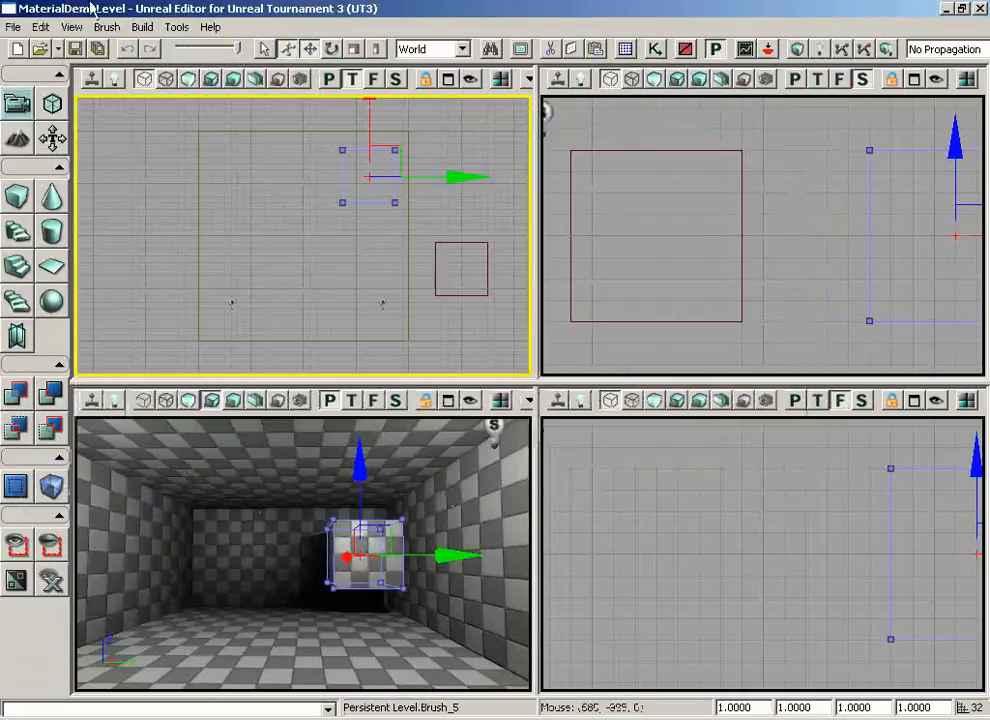
click(142, 28)
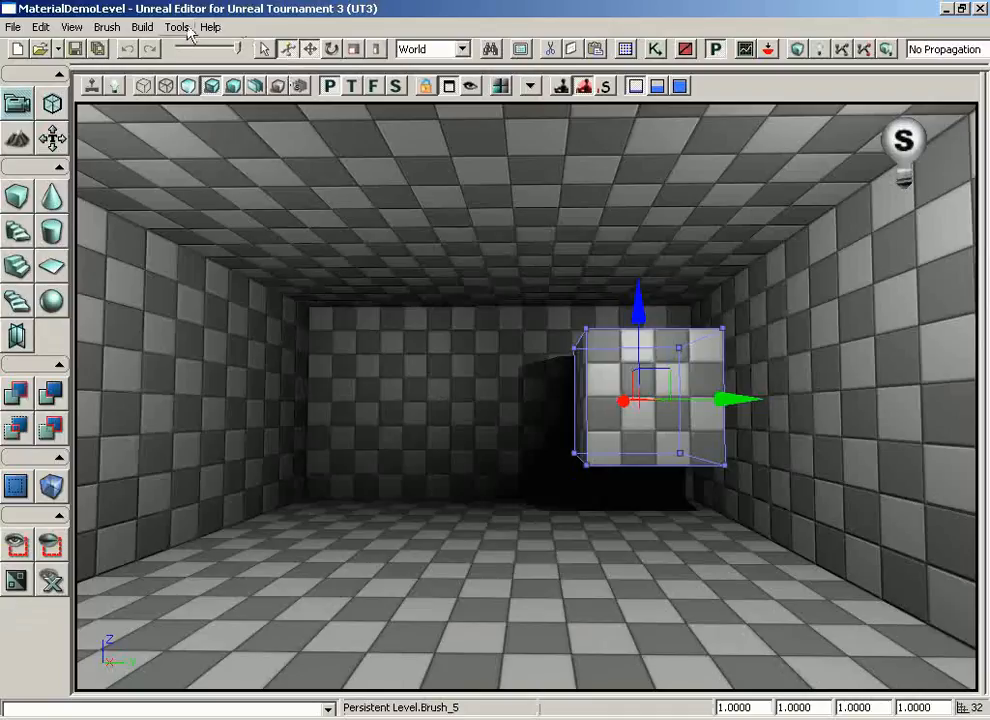
Build lighting with BSP and Static Meshes enabled, then close the Map Check warnings.
click(142, 28)
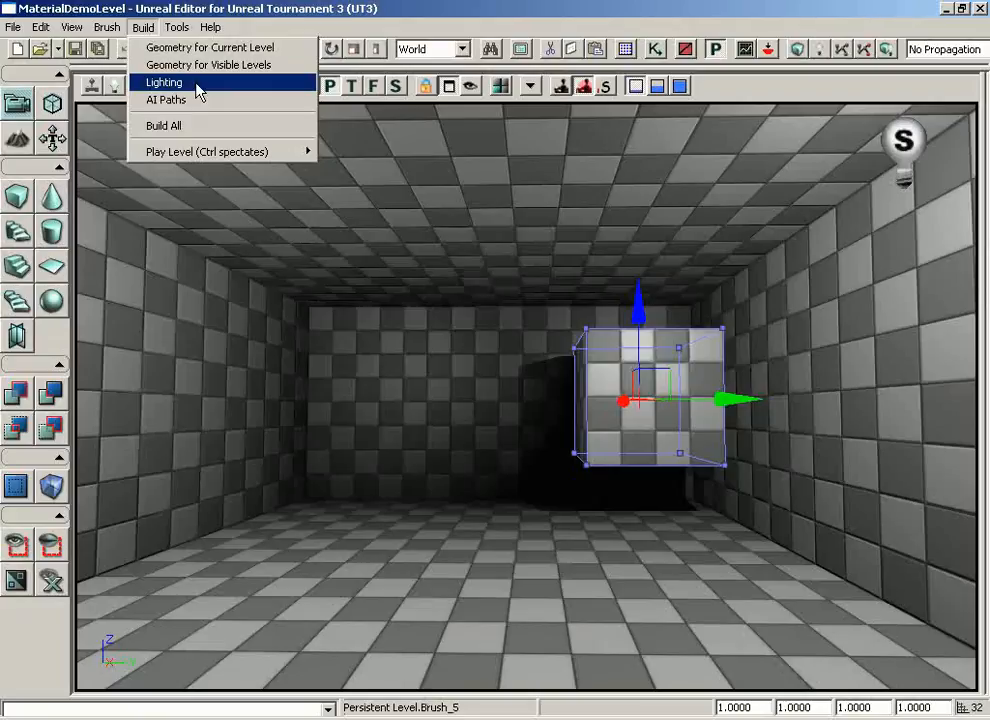
click(164, 82)
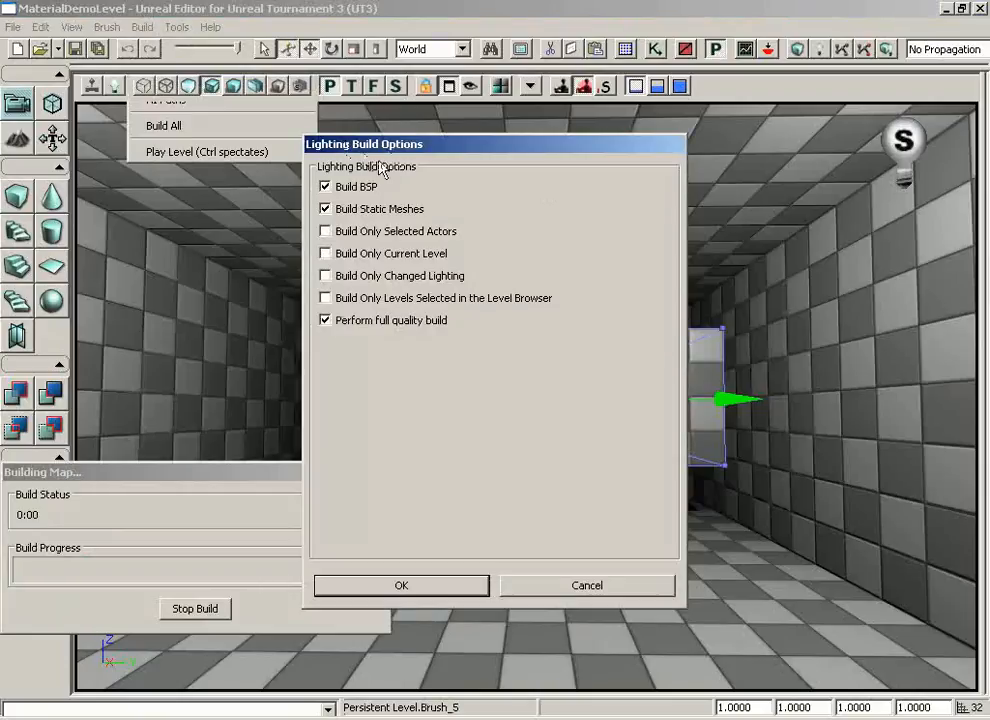
mouse_move(428, 180)
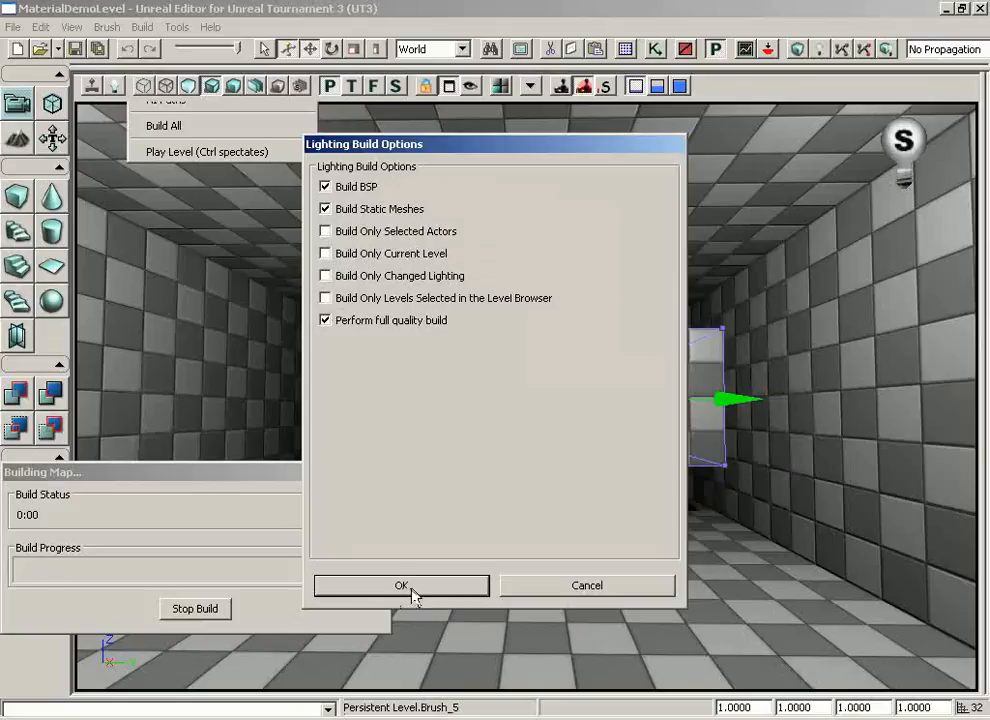
click(400, 584)
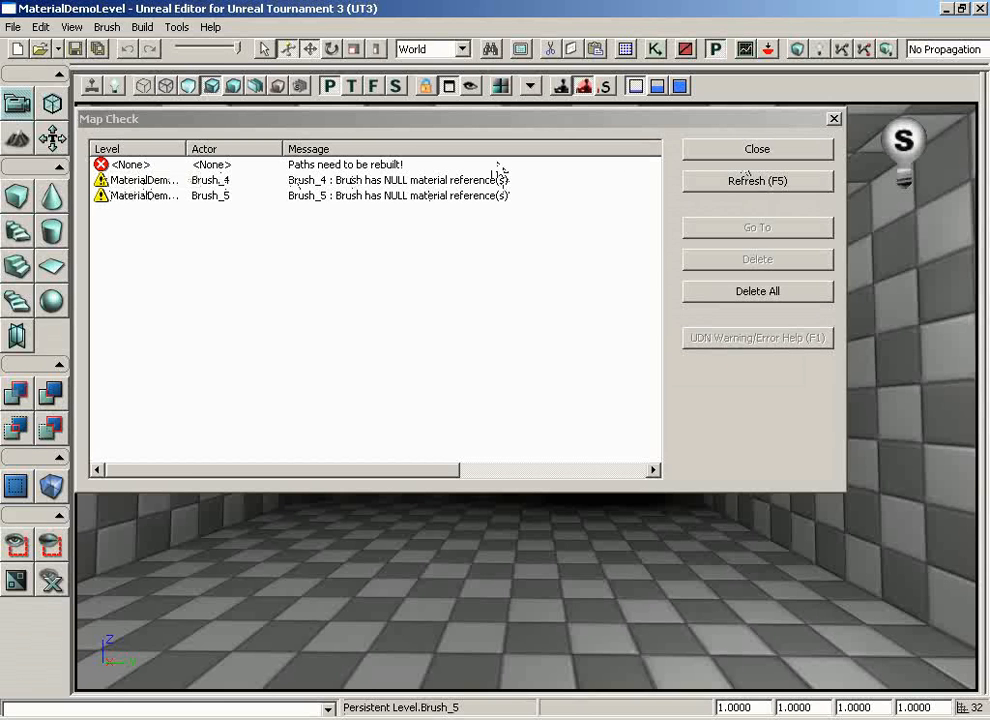
click(756, 148)
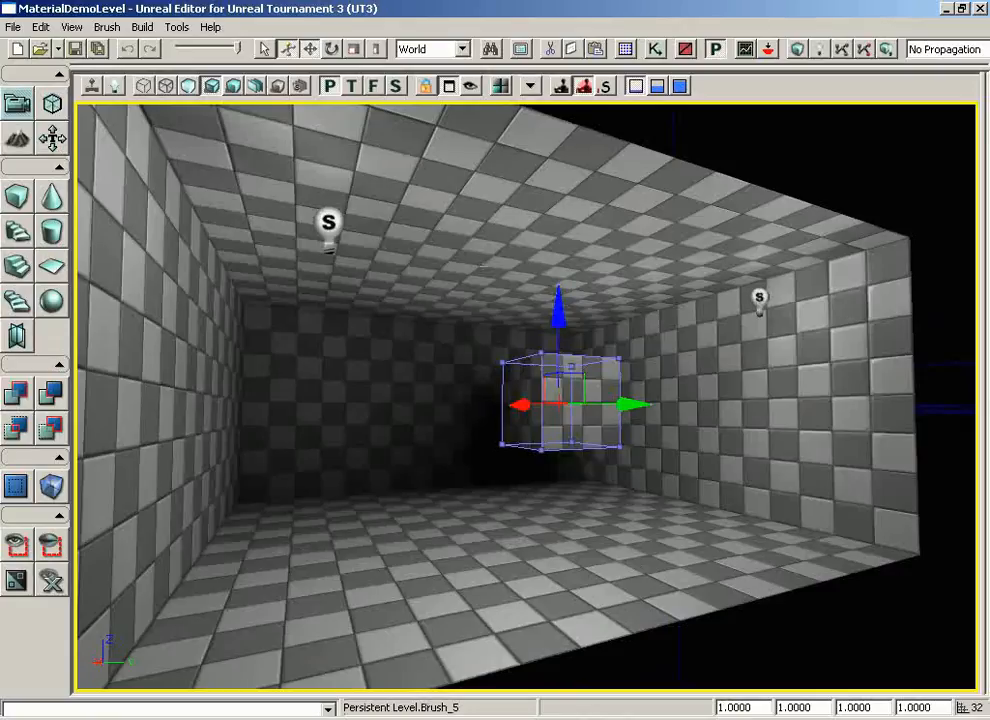
click(144, 28)
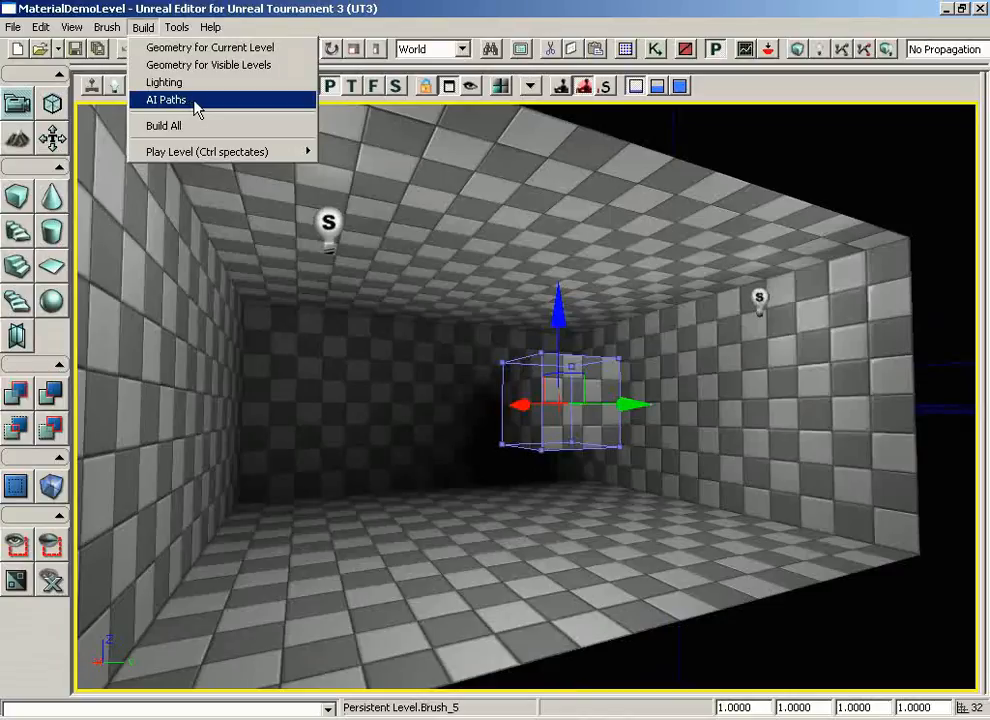
mouse_move(190, 124)
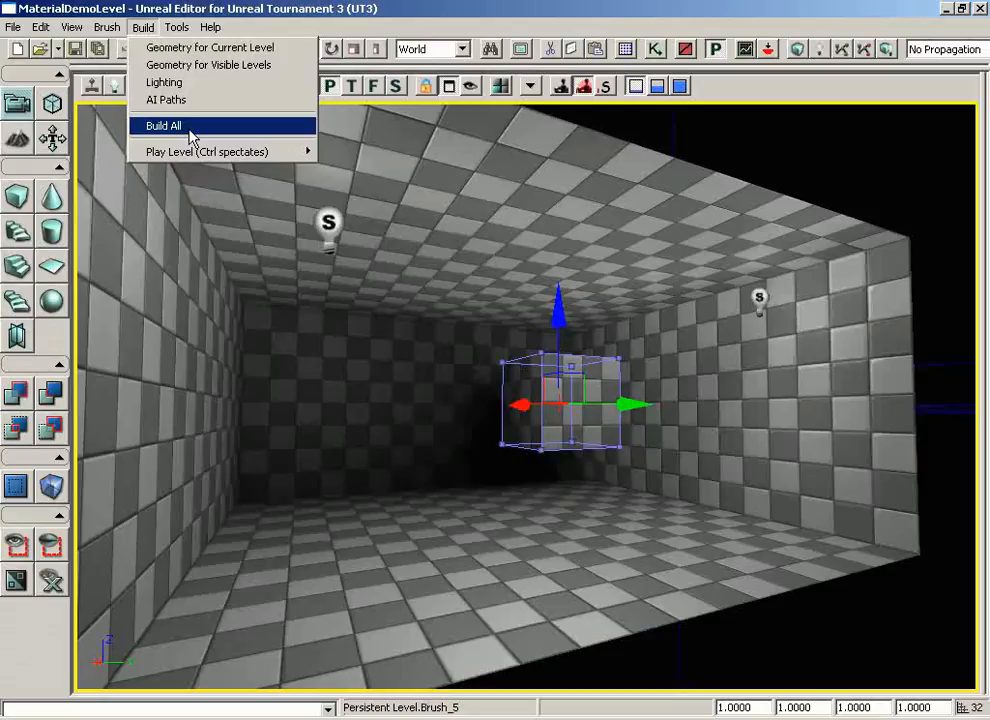
mouse_move(182, 128)
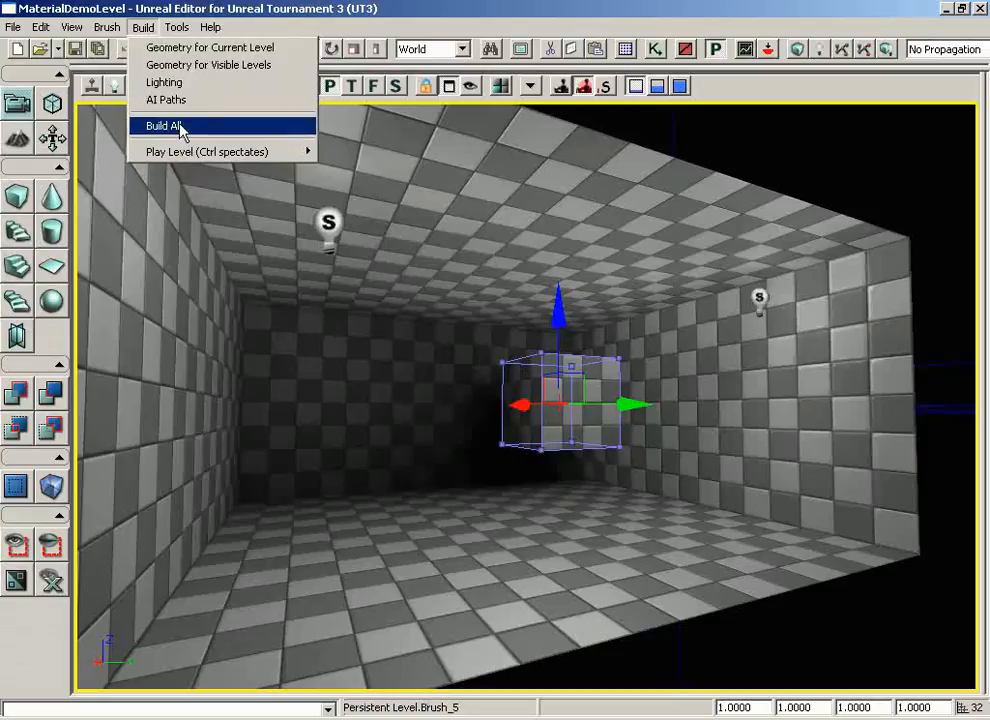
mouse_move(184, 152)
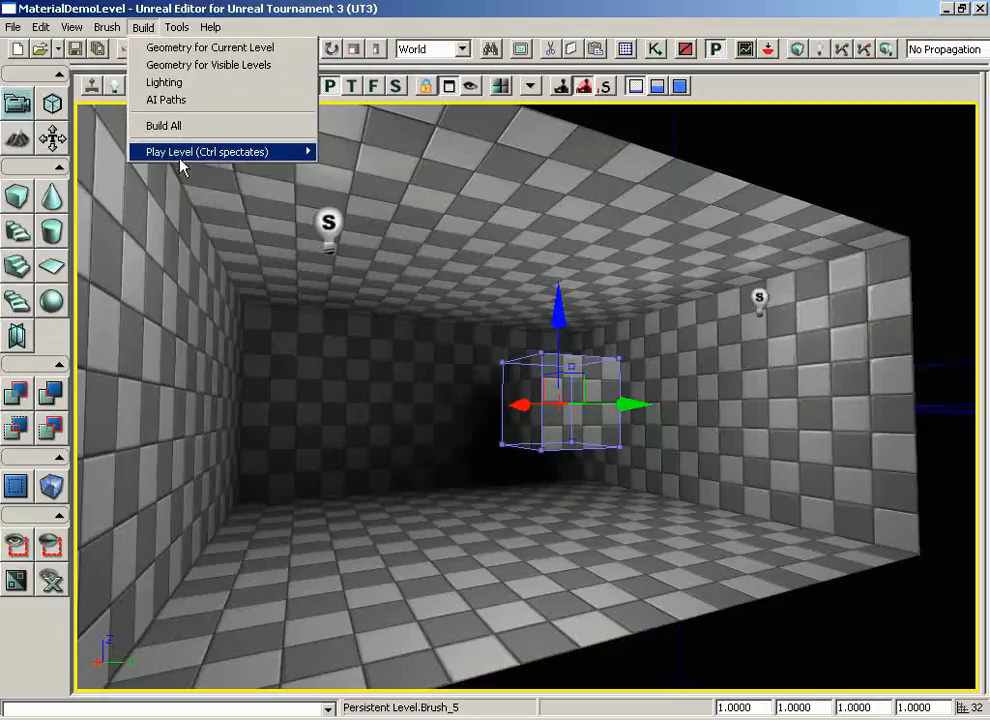
mouse_move(206, 152)
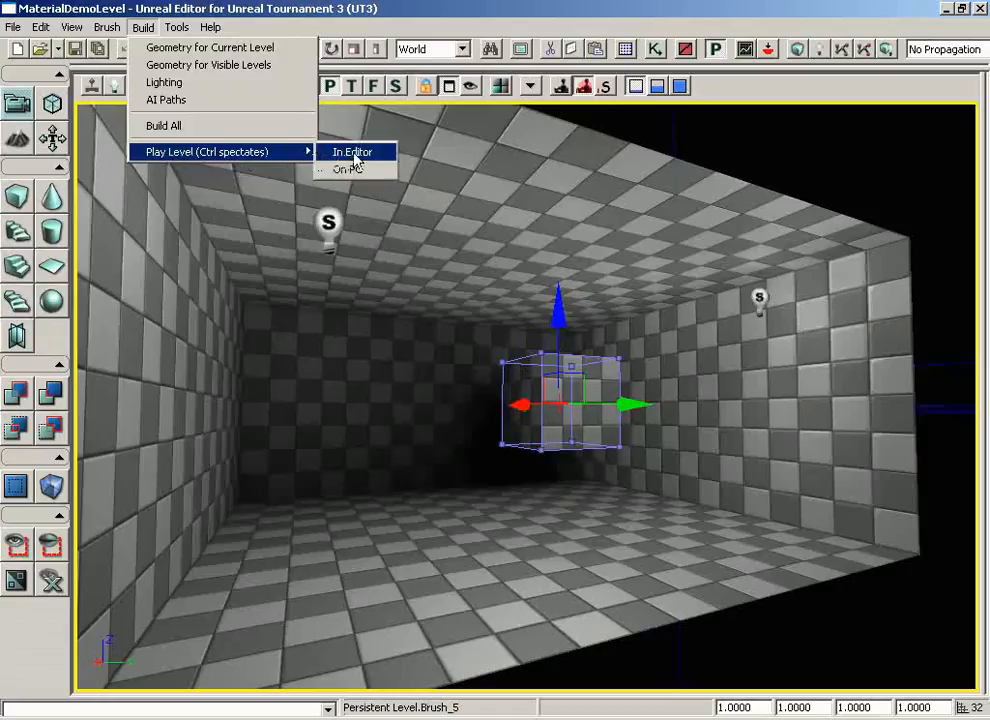
mouse_move(500, 458)
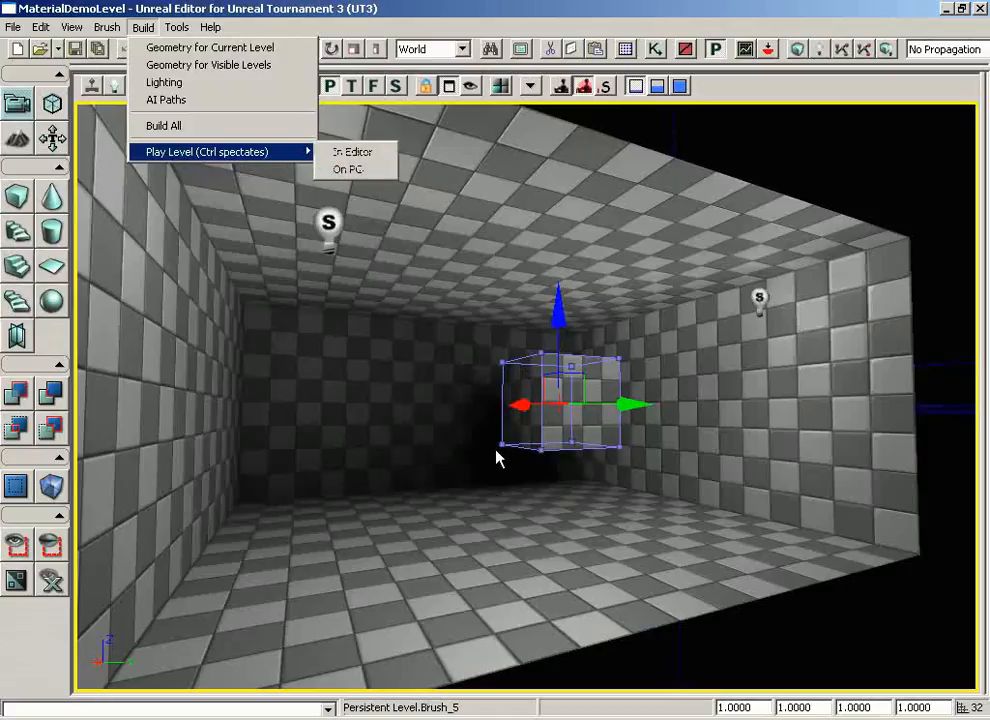
mouse_move(280, 152)
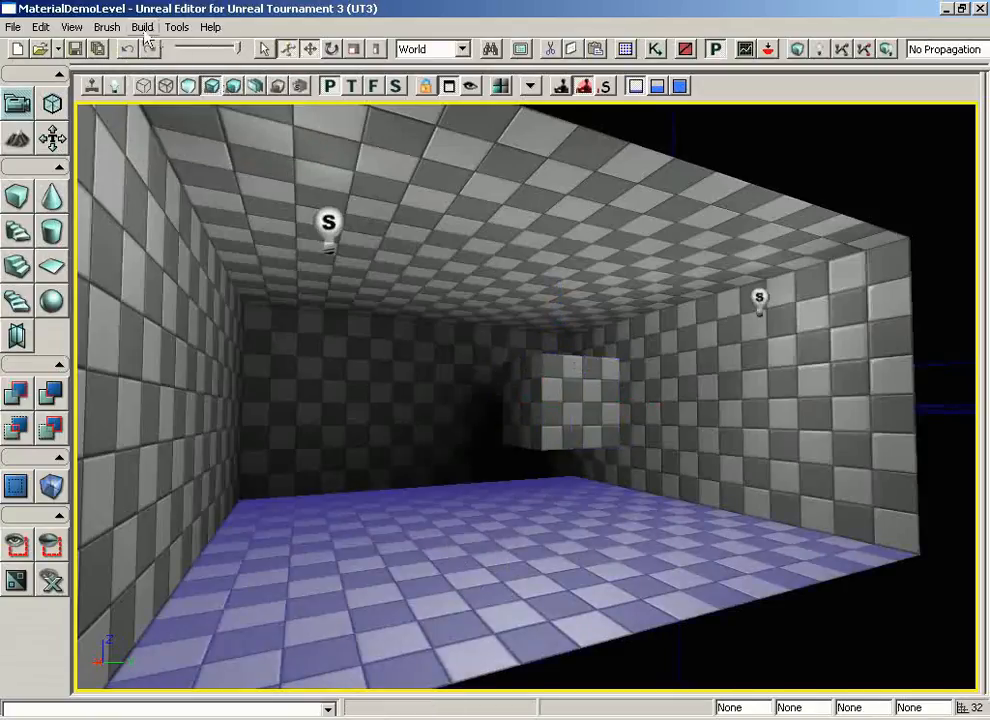
click(142, 28)
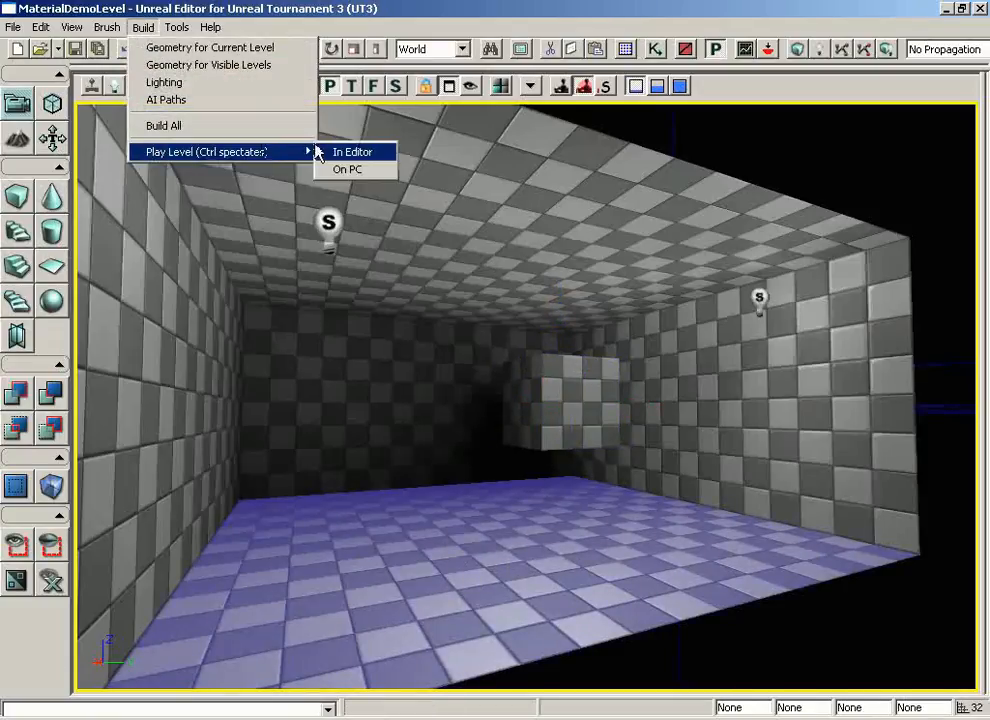
click(352, 152)
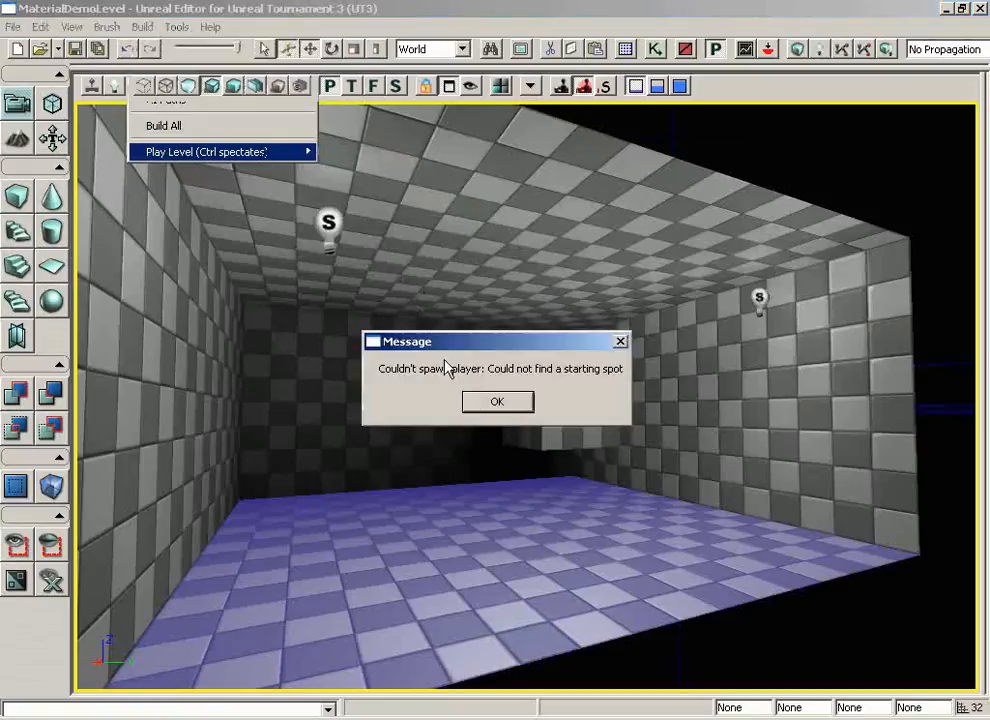
mouse_move(572, 388)
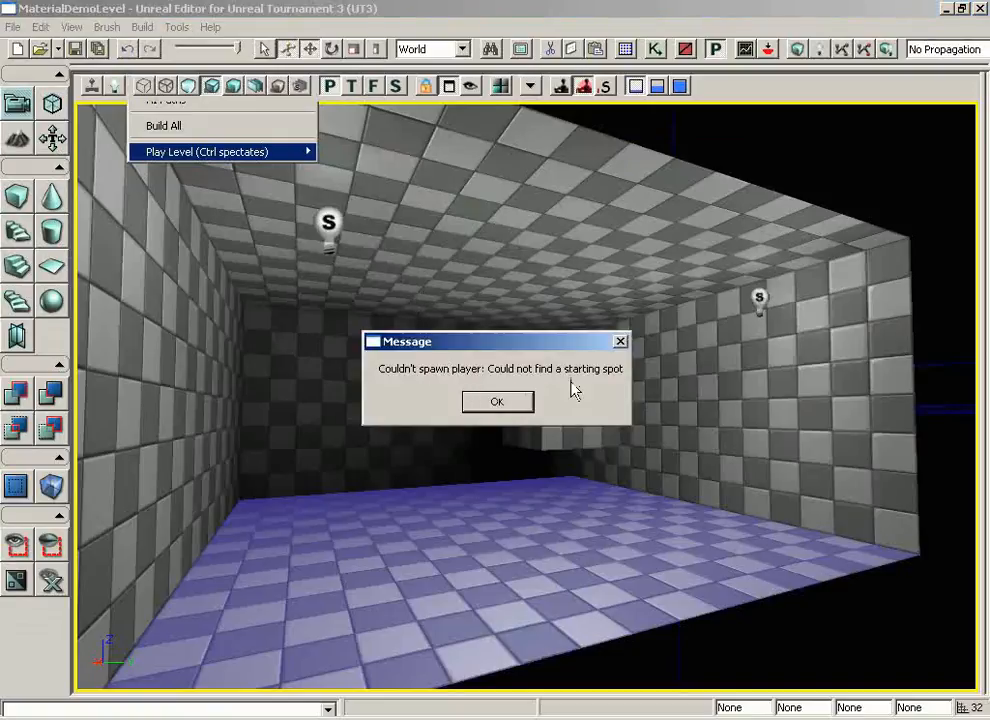
click(496, 400)
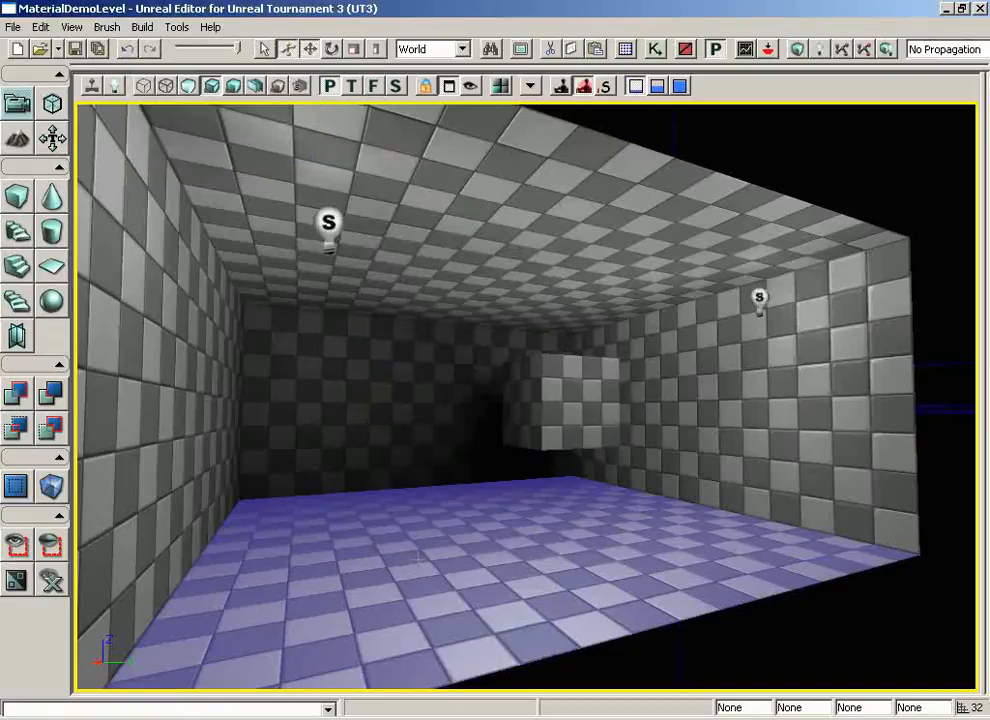
Add a PlayerStart actor on the floor in front of the camera.
right_click(350, 560)
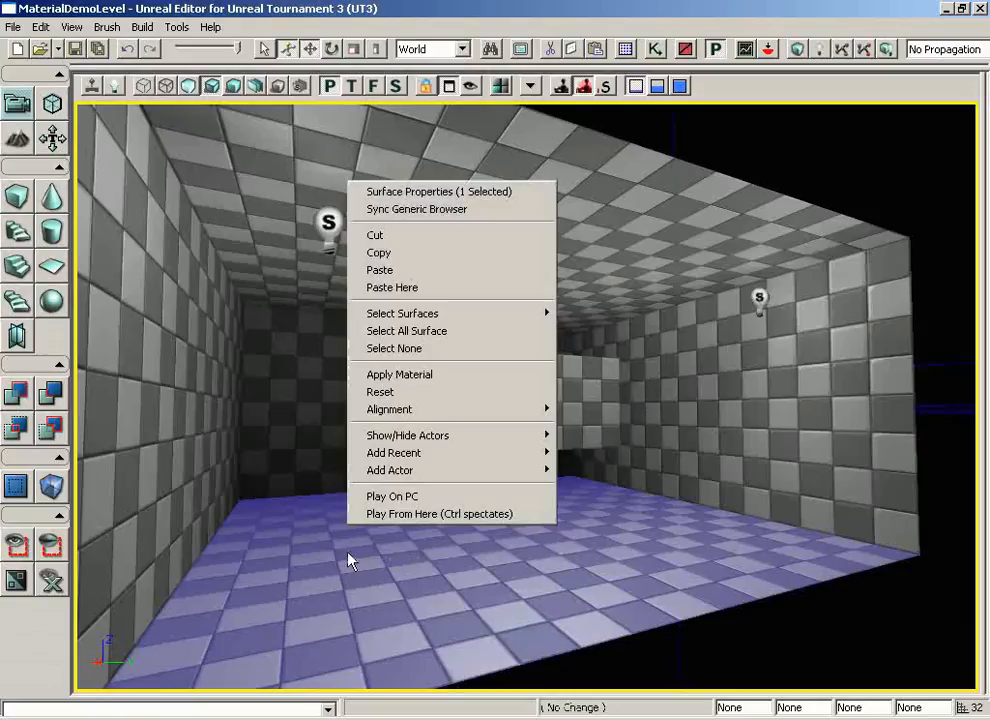
mouse_move(390, 470)
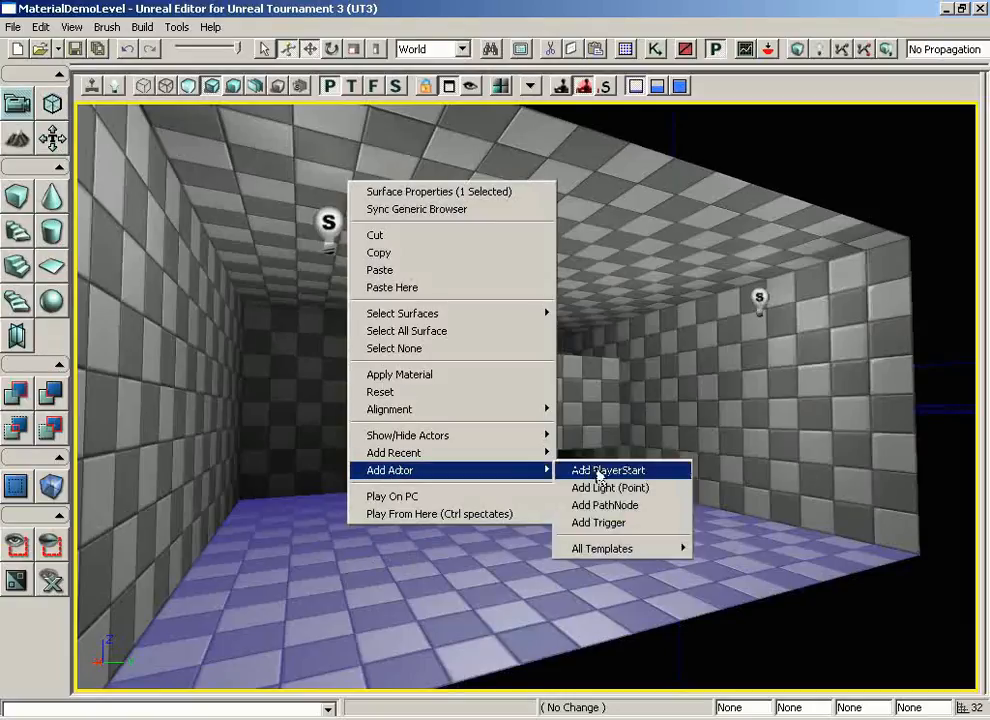
click(608, 470)
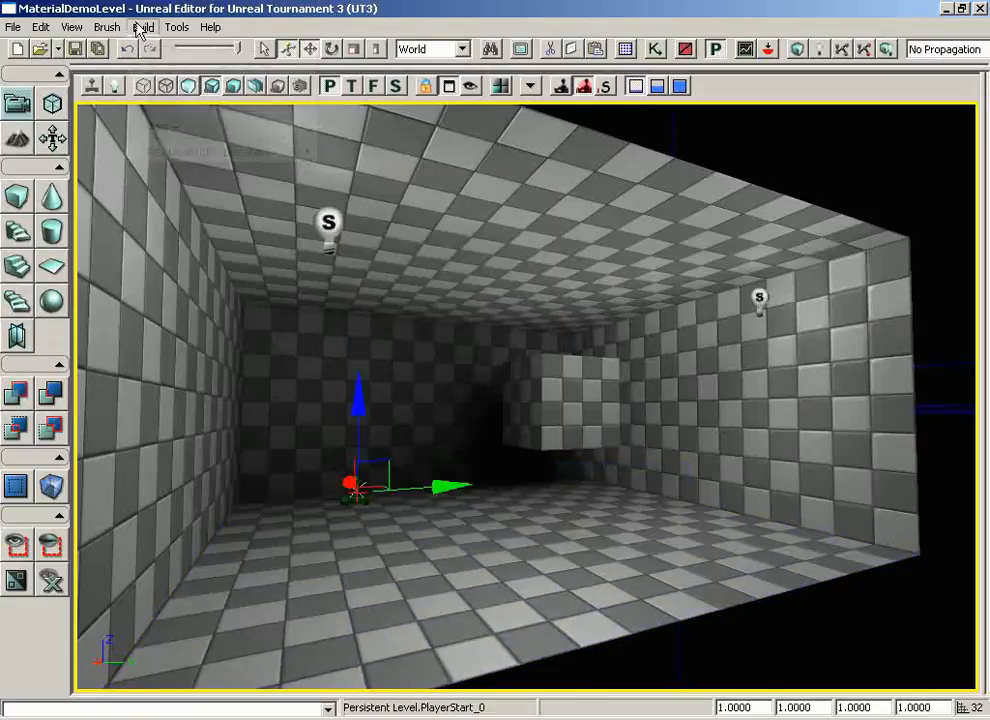
click(142, 28)
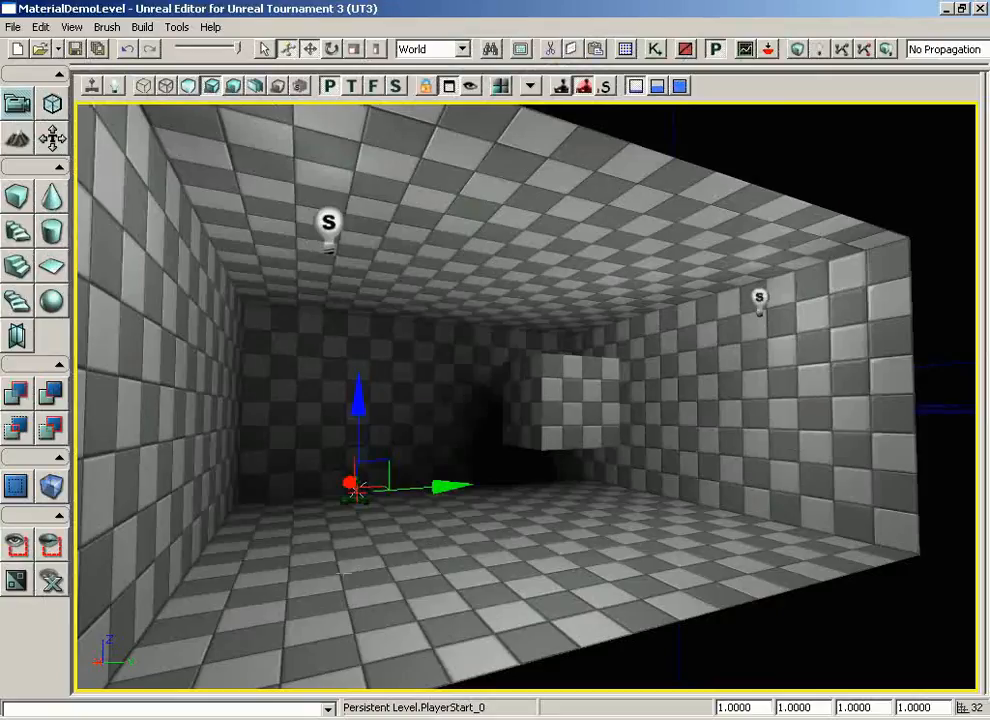
Launch the level with Play From Here at the floor spot.
right_click(356, 486)
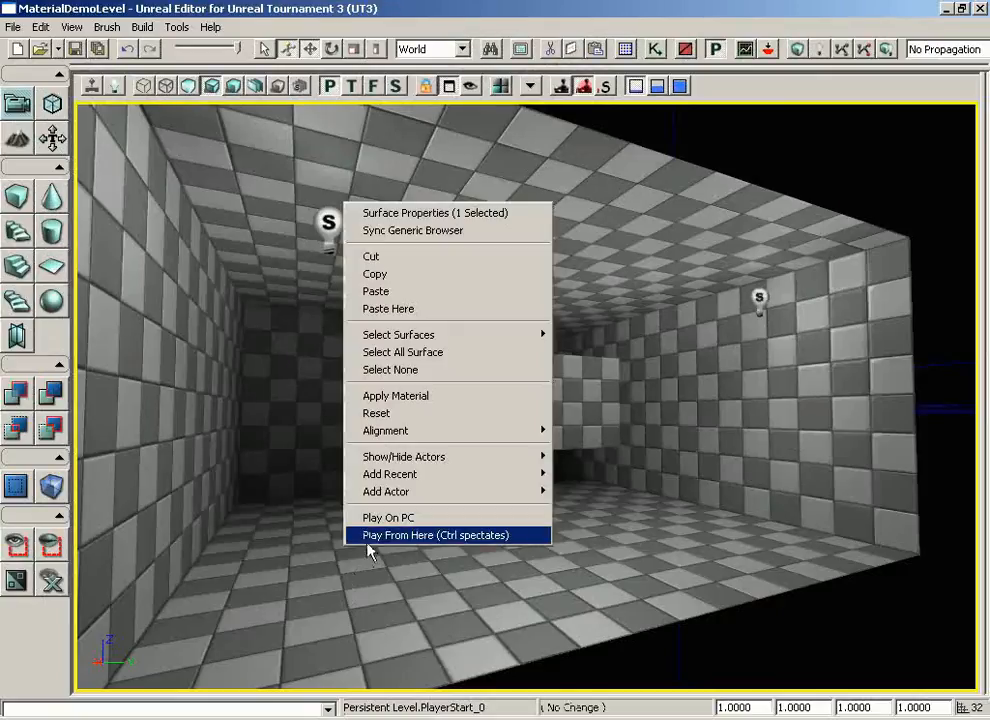
click(436, 536)
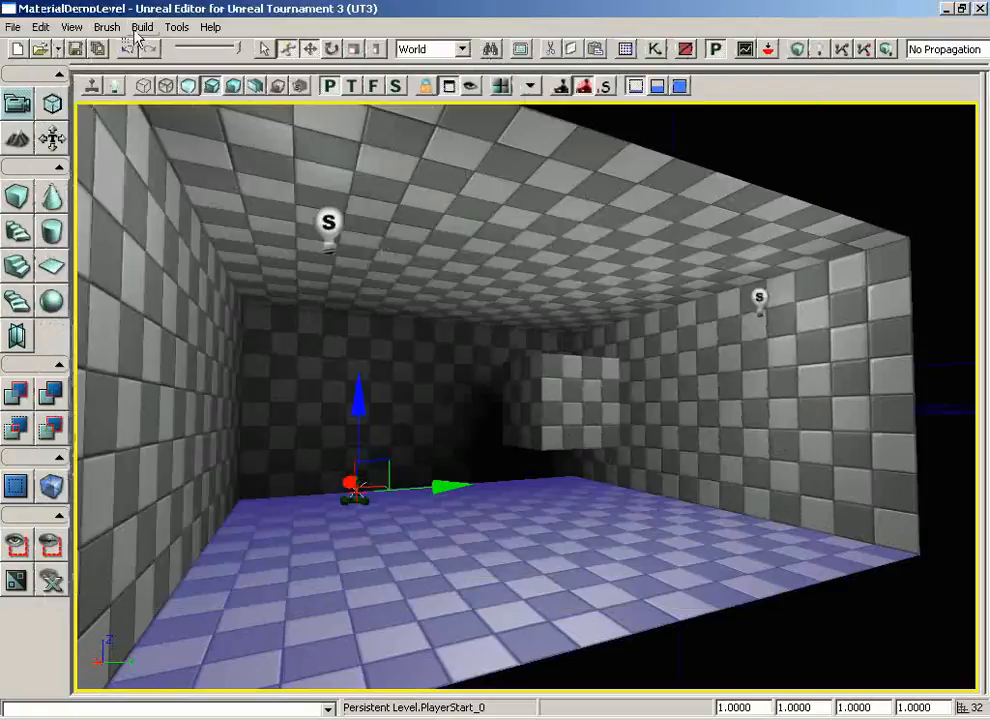
click(142, 28)
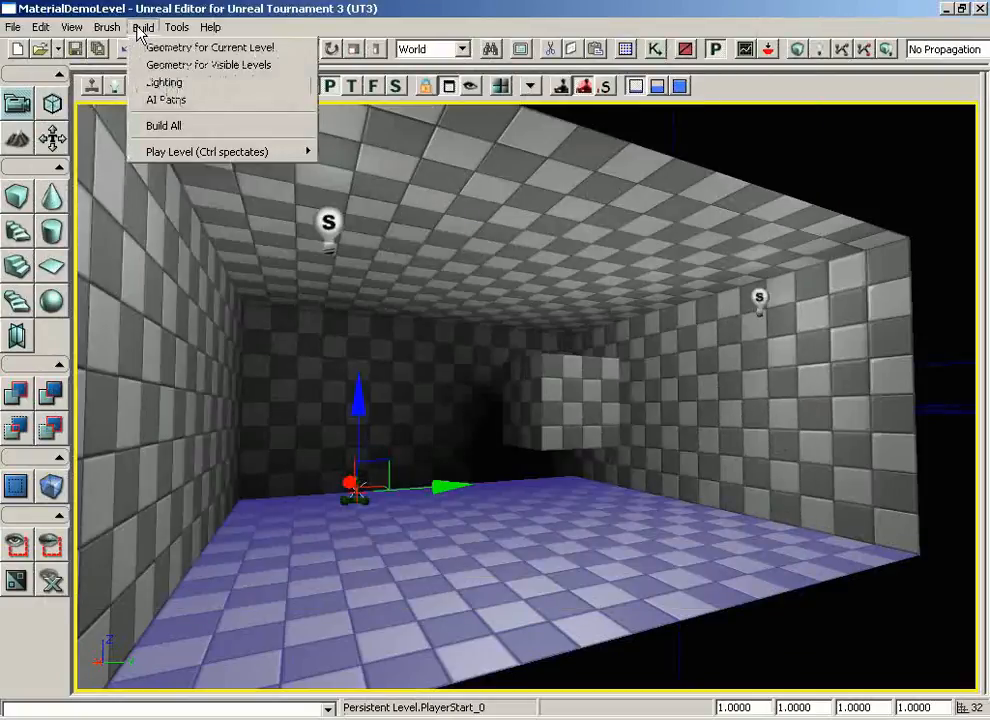